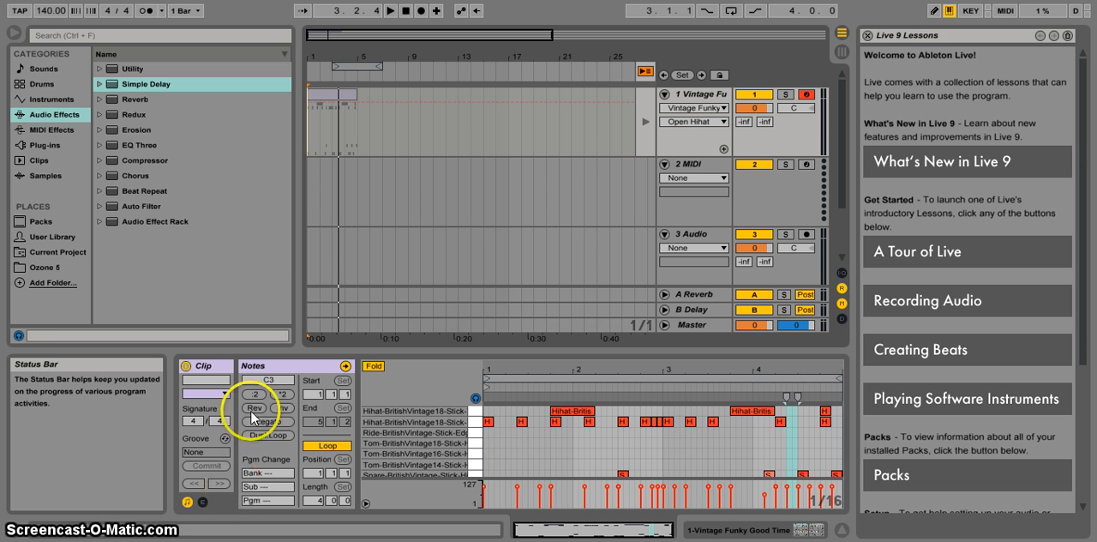
Put the drum MIDI clip on track 1 at bar 1 of the Arrangement View.
left_click(327, 99)
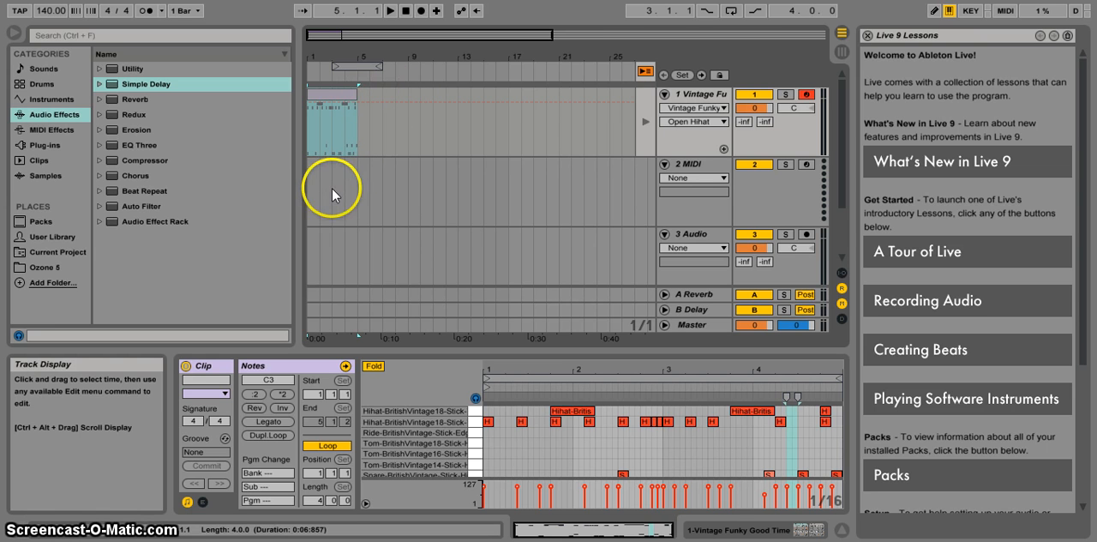
mouse_move(386, 204)
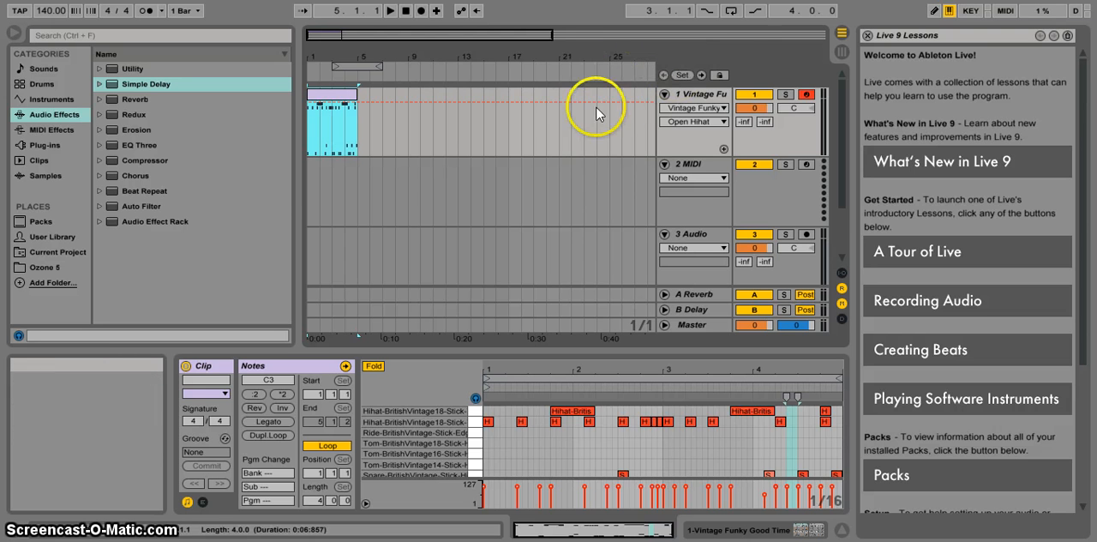
mouse_move(404, 164)
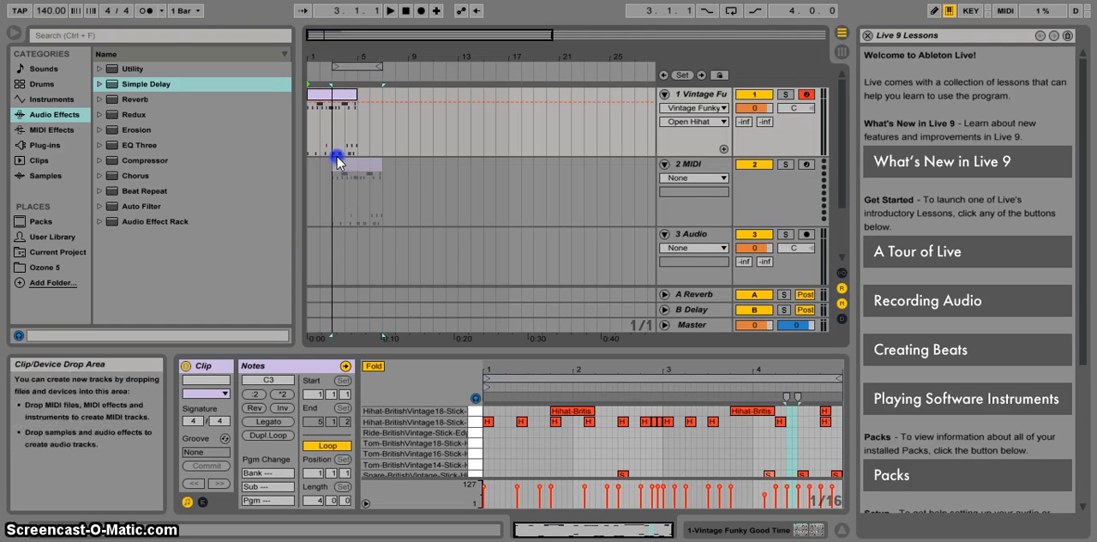
left_click(329, 163)
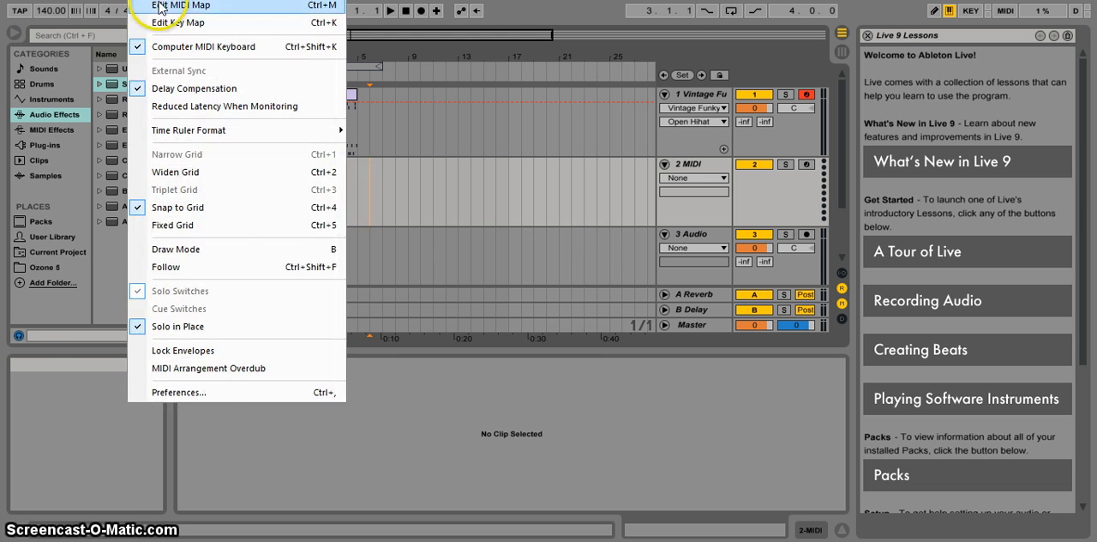
In Preferences > Audio, enable Test Tone and lower Output Buffer Size to about 5000 samples.
left_click(179, 391)
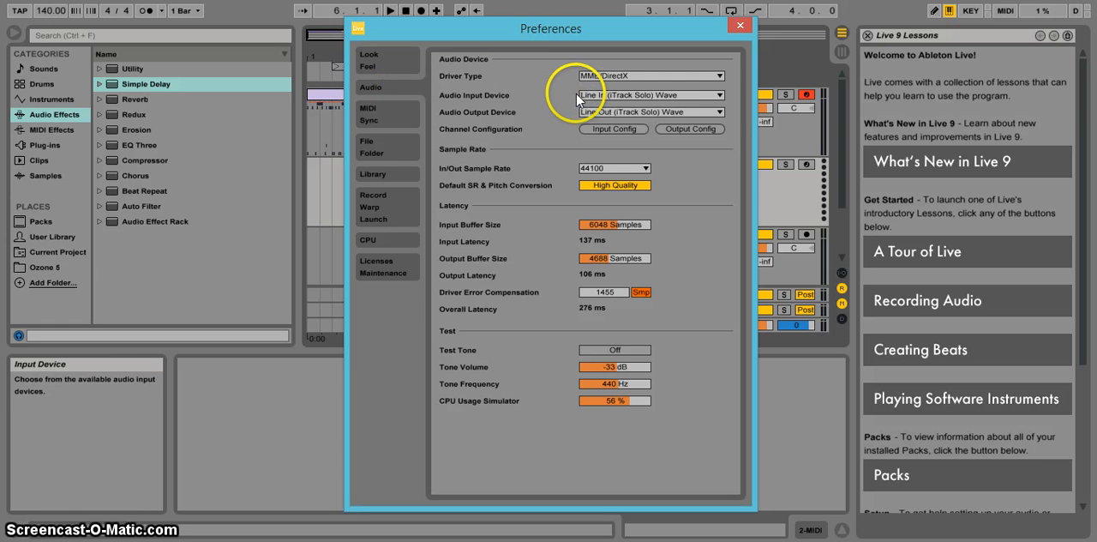
mouse_move(615, 106)
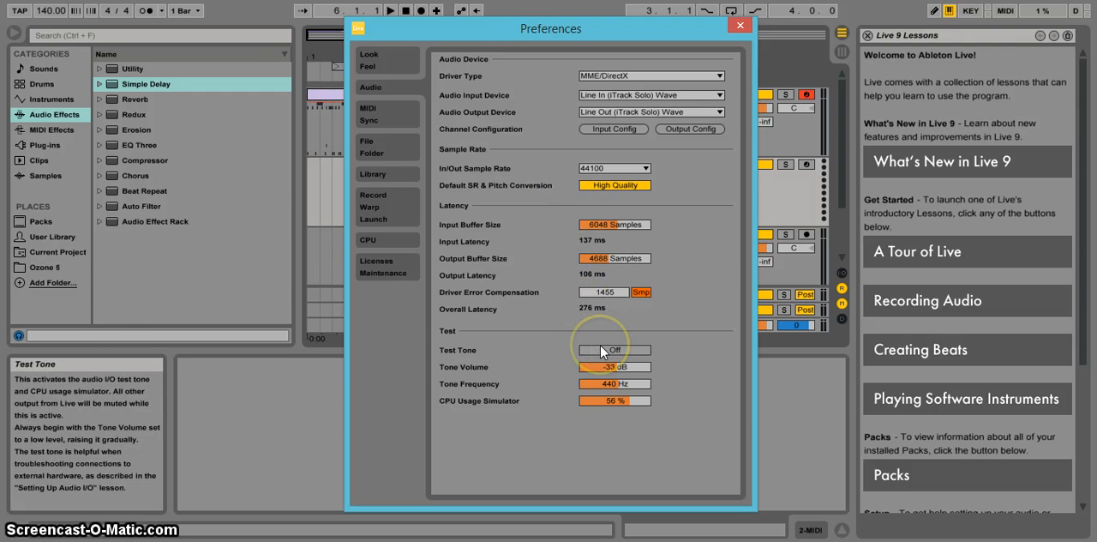
left_click(613, 350)
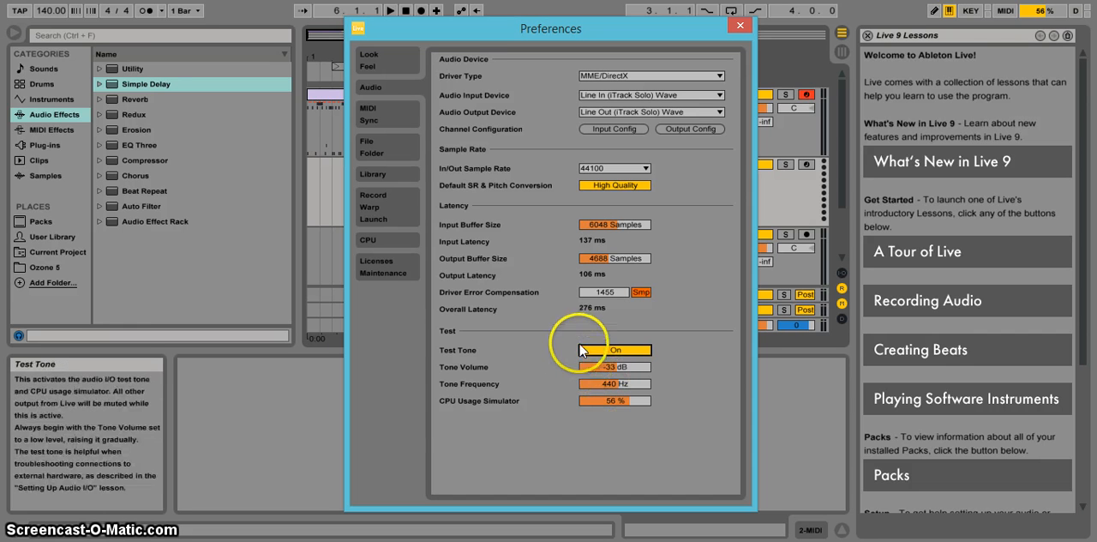
left_click(614, 349)
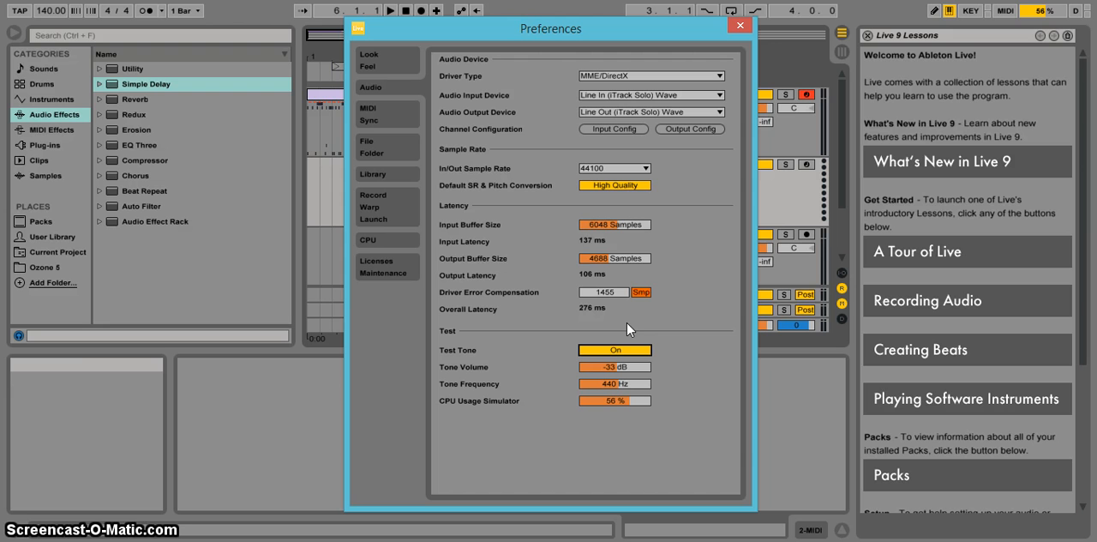
mouse_move(613, 257)
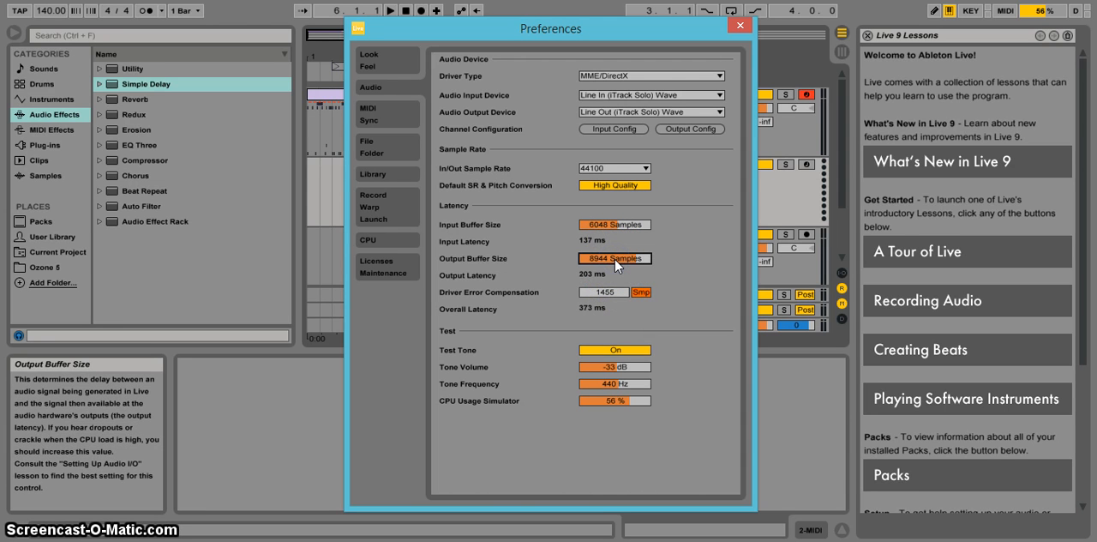
mouse_move(614, 223)
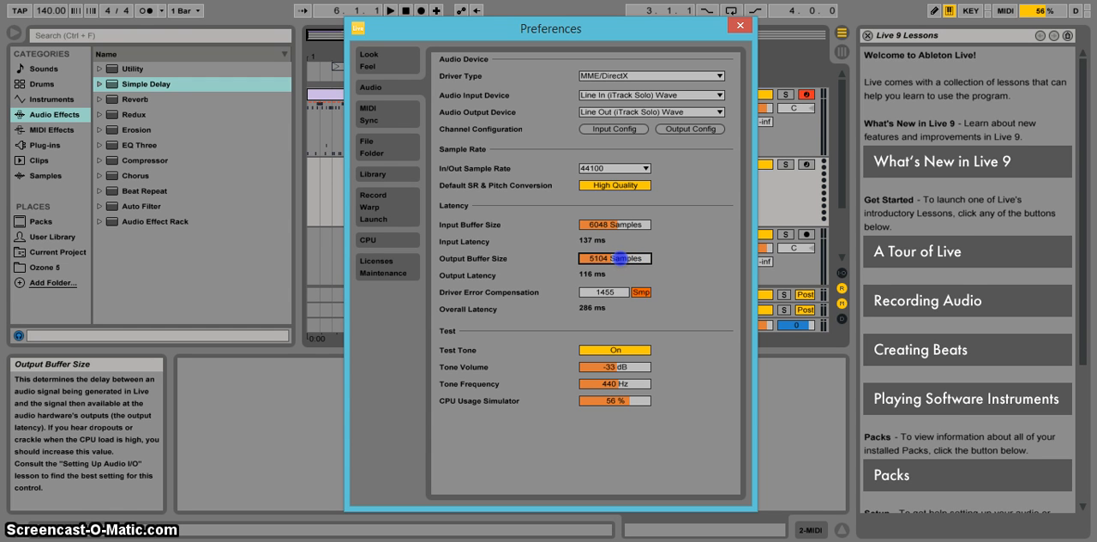
left_click_drag(614, 258, 617, 253)
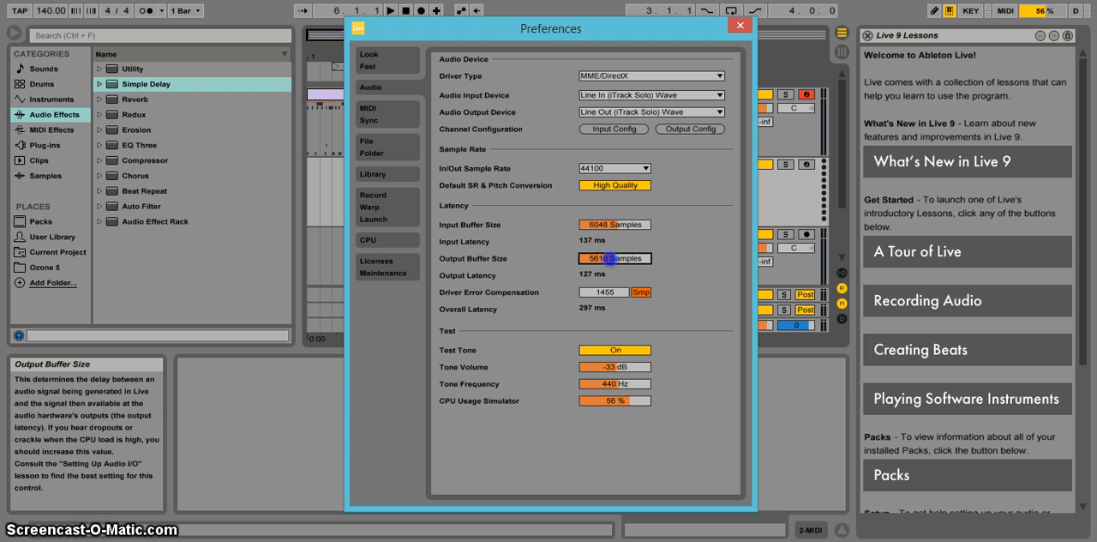
left_click(614, 350)
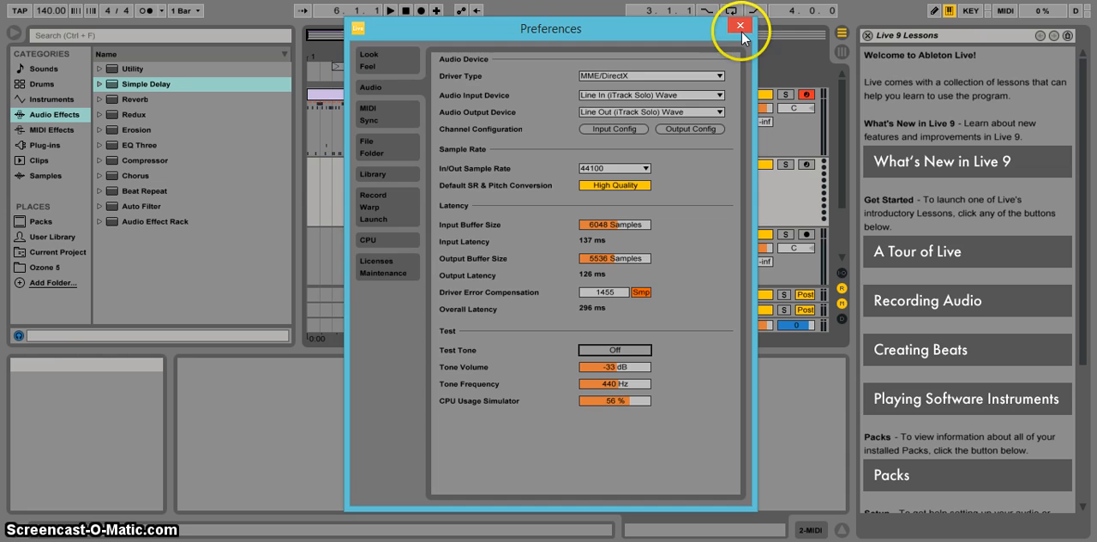
left_click(741, 24)
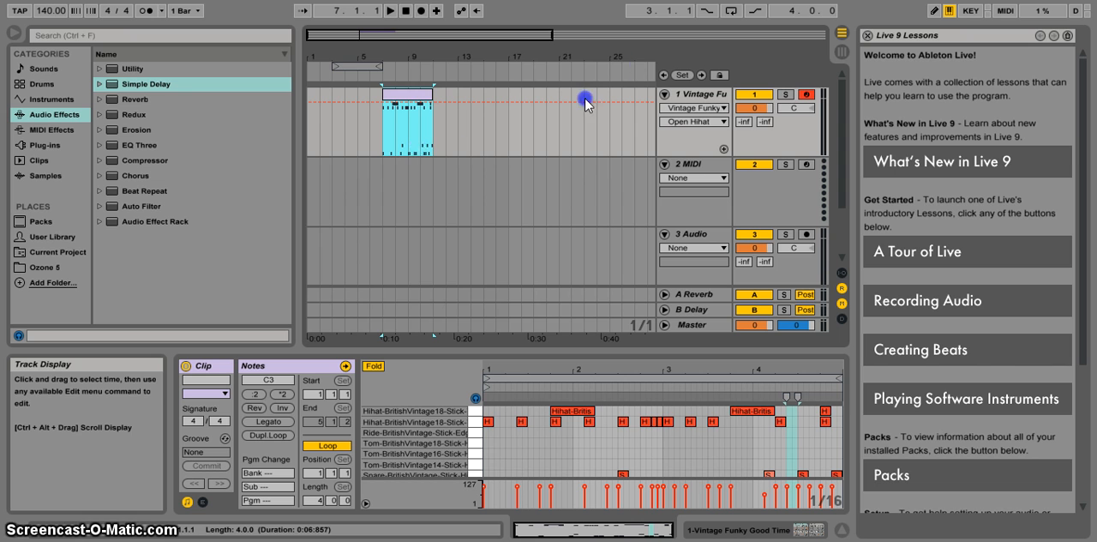
mouse_move(430, 178)
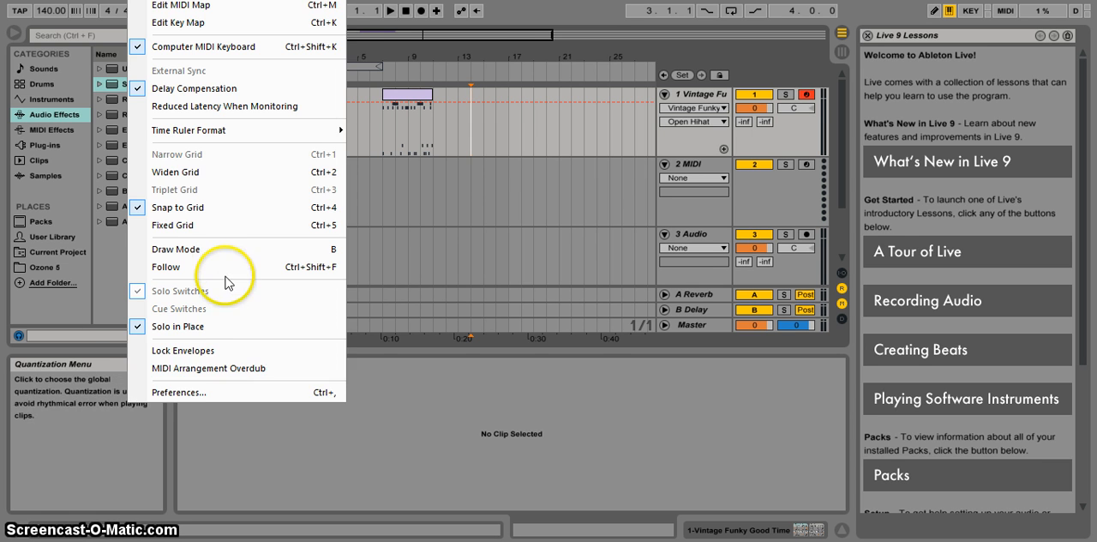
Reopen the Audio preferences to check driver and buffer settings, then dismiss them.
left_click(178, 391)
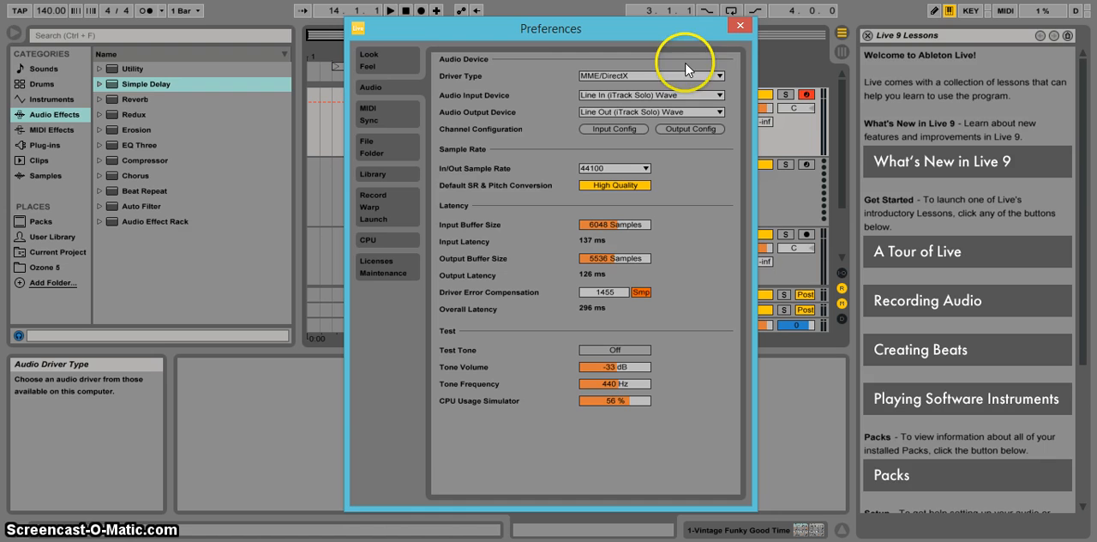
left_click(739, 24)
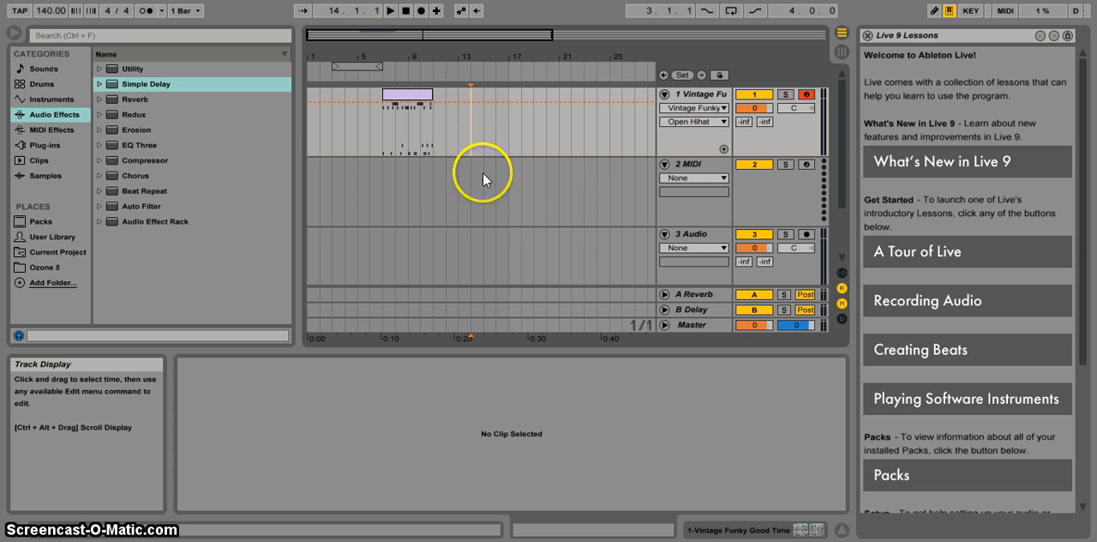
mouse_move(487, 185)
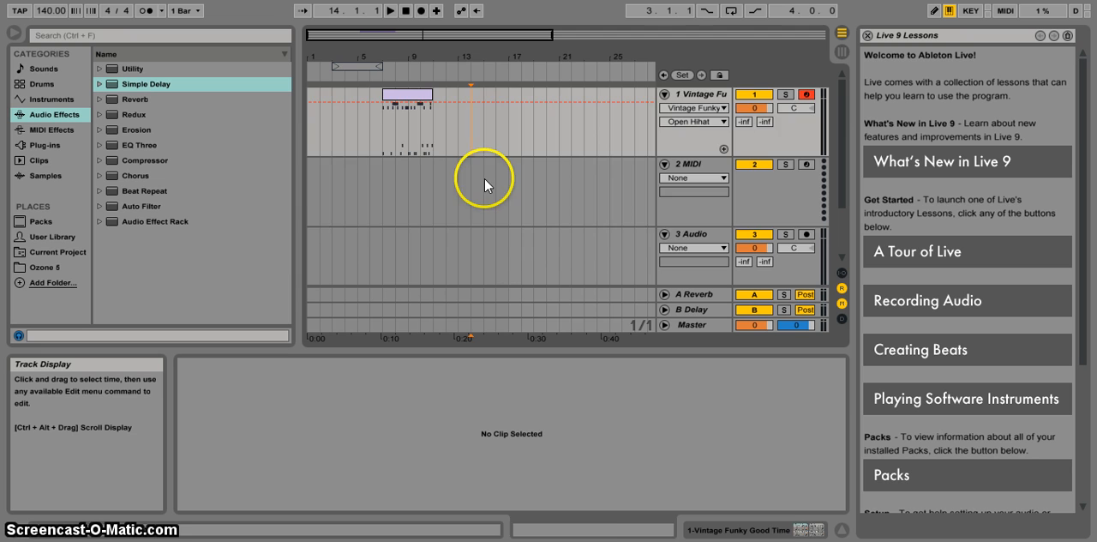